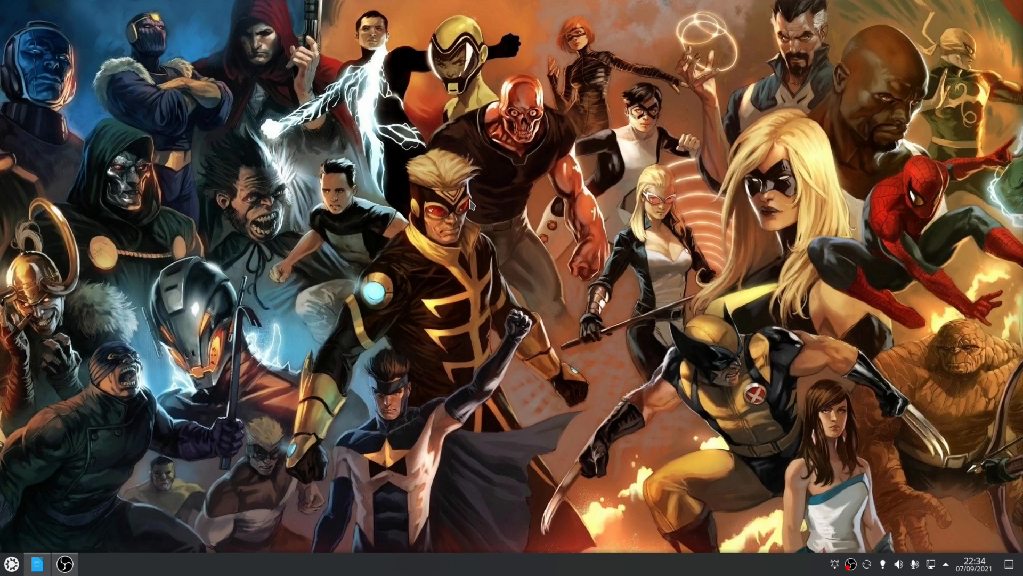
Step: Launch the ProtonUp-Qt 1.4.2 AppImage from the desktop, showing Proton-6.15-GE-1 installed
click(92, 563)
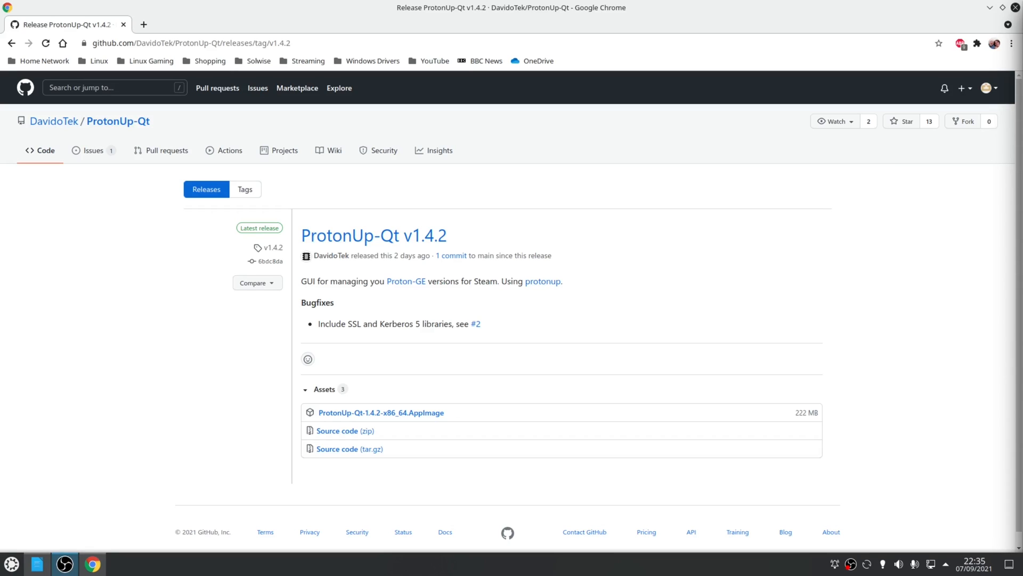
click(92, 562)
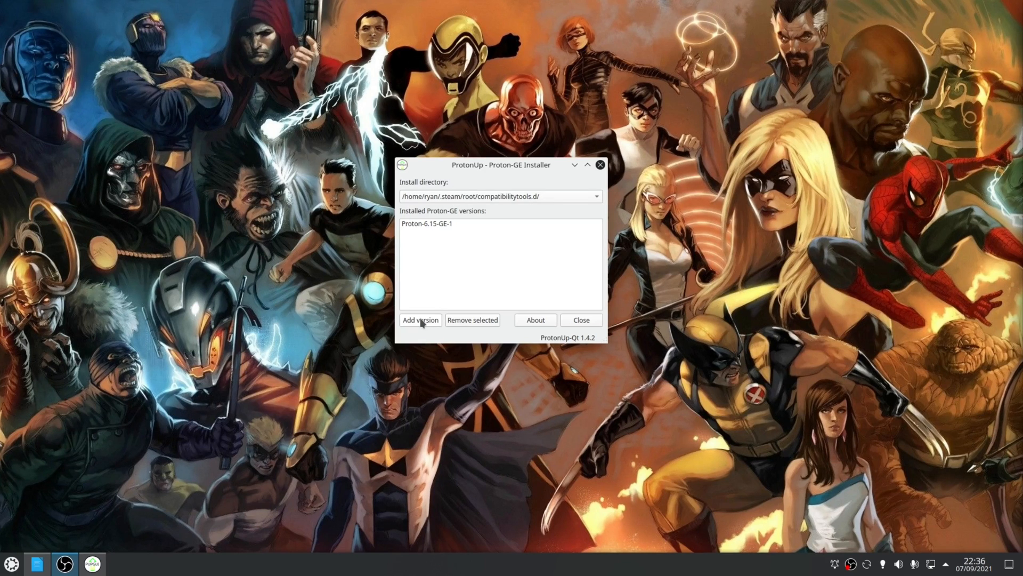
Step: Add version 6.16-GE-1 so it appears next to Proton-6.15-GE-1 in the installed list
click(420, 320)
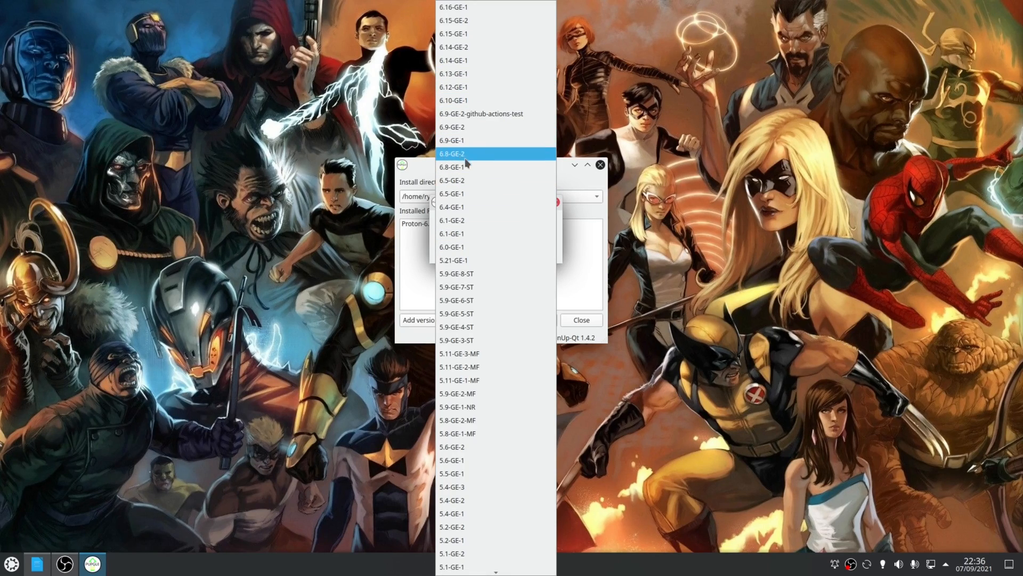
click(453, 7)
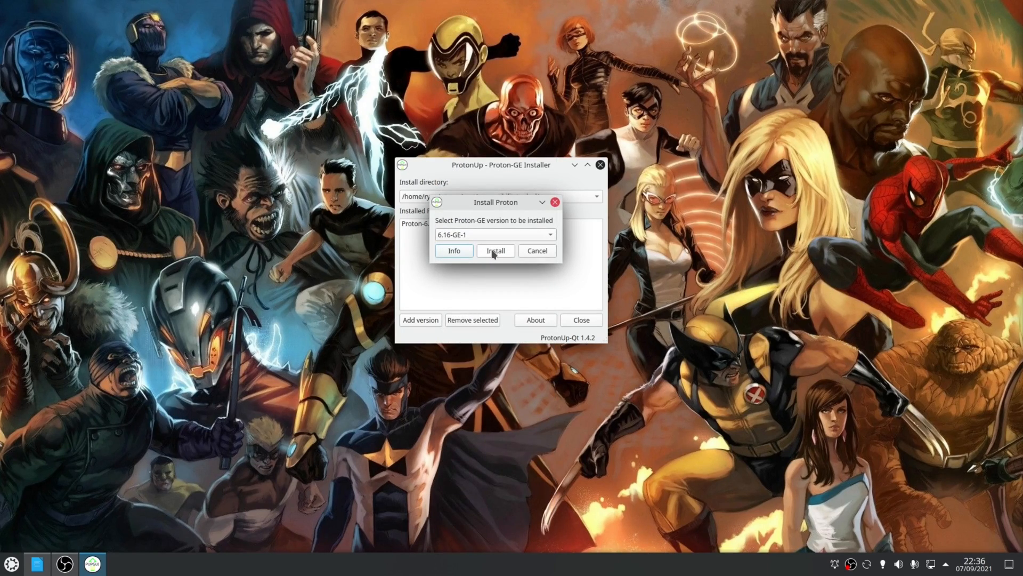
click(495, 250)
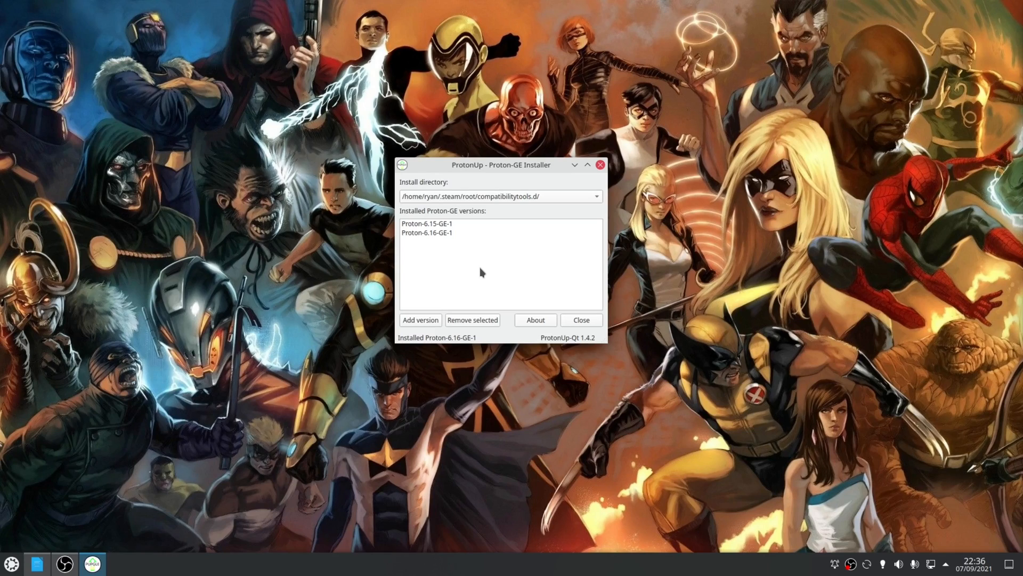
mouse_move(461, 233)
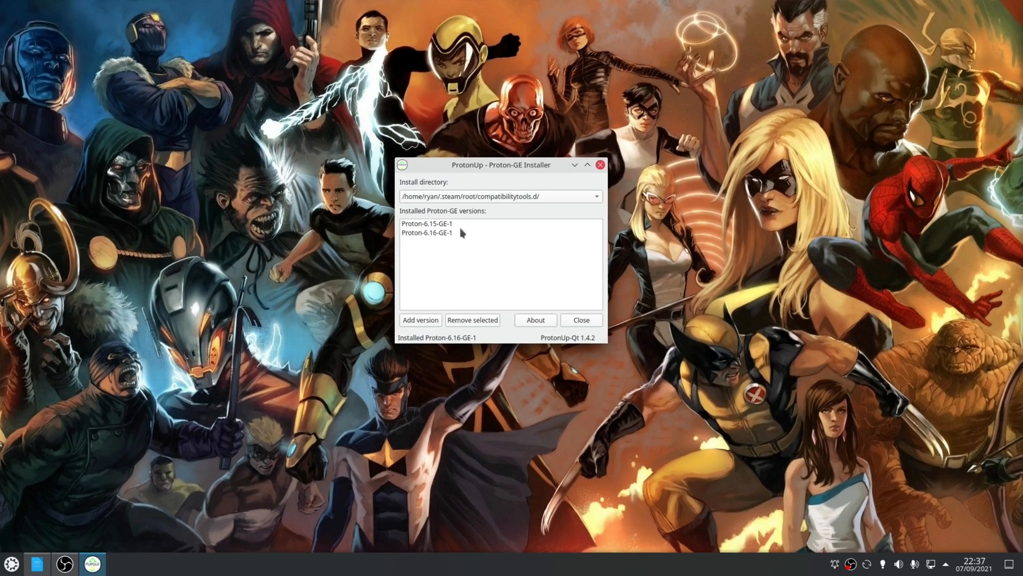
click(426, 222)
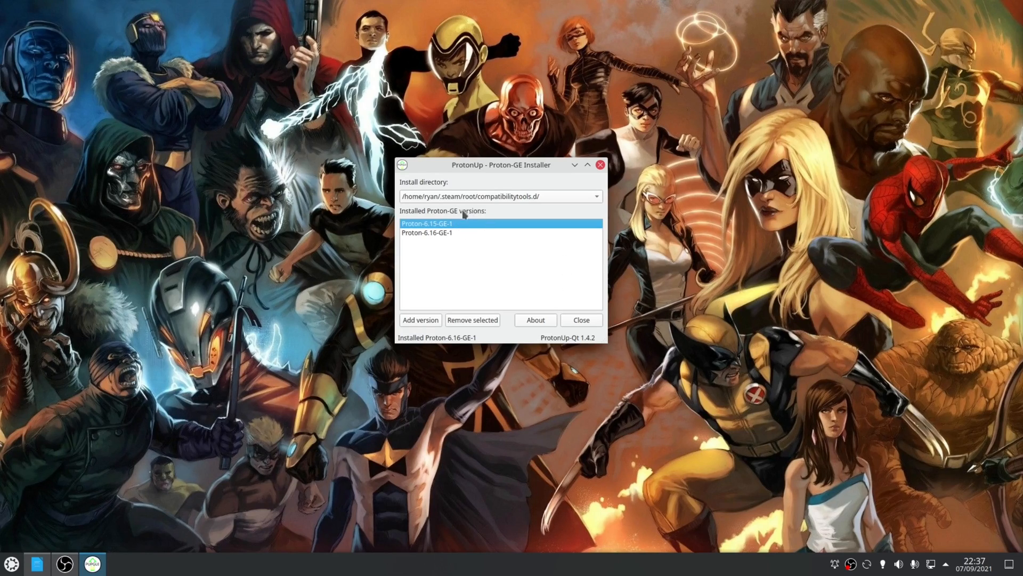
Step: Remove Proton-6.16-GE-1, leaving only Proton-6.15-GE-1, and close the installer
click(426, 232)
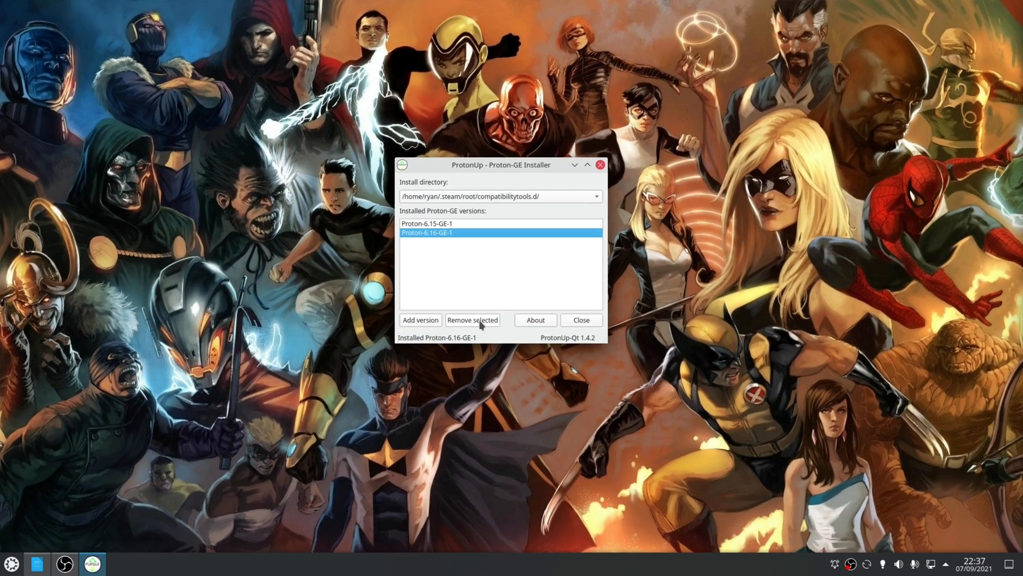
click(472, 320)
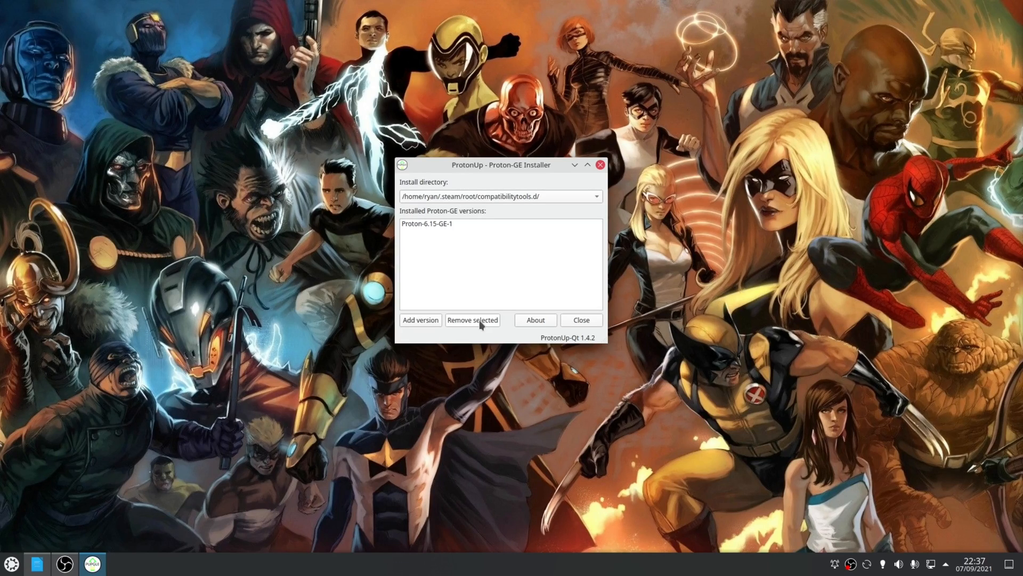
click(580, 319)
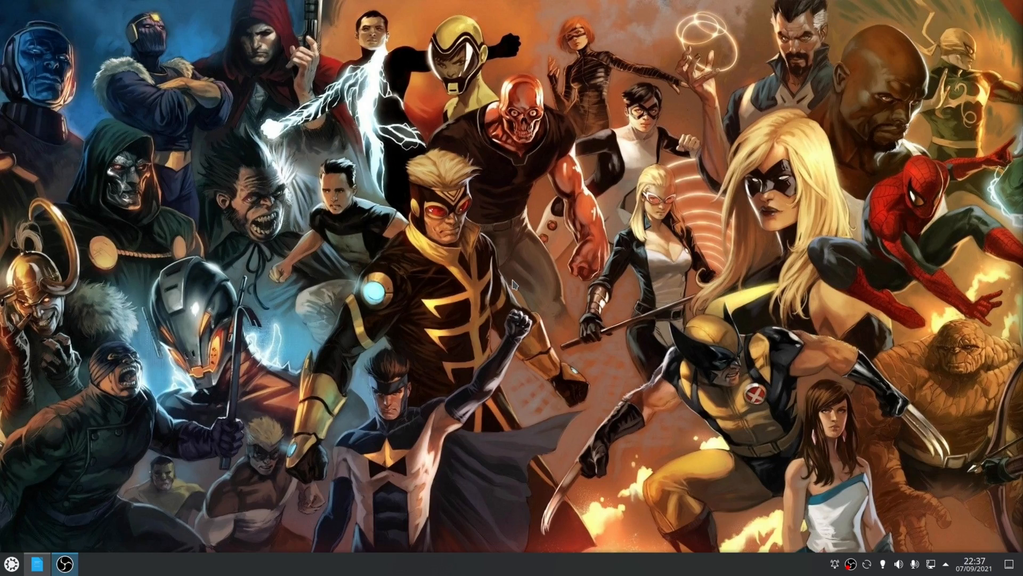